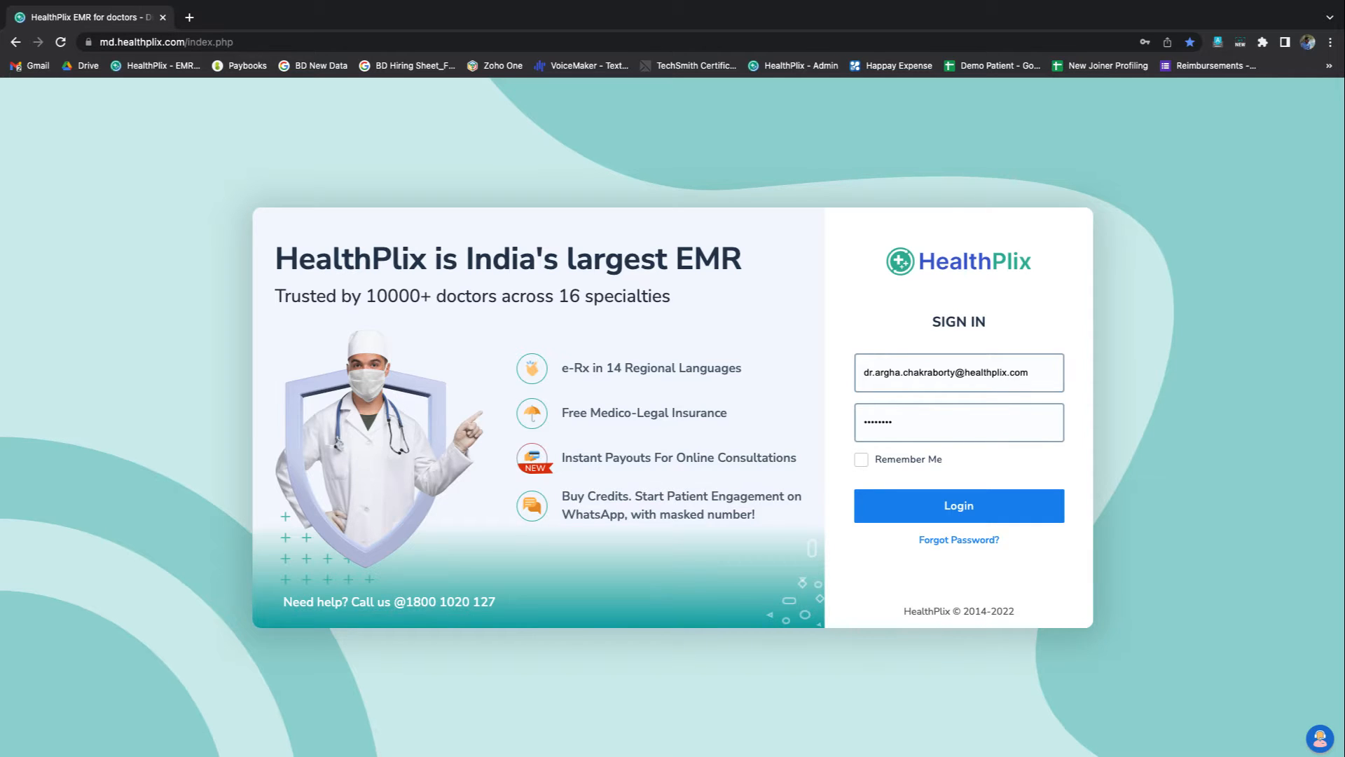
# Sign in to the doctor's HealthPlix account with the filled-in credentials
pyautogui.click(957, 506)
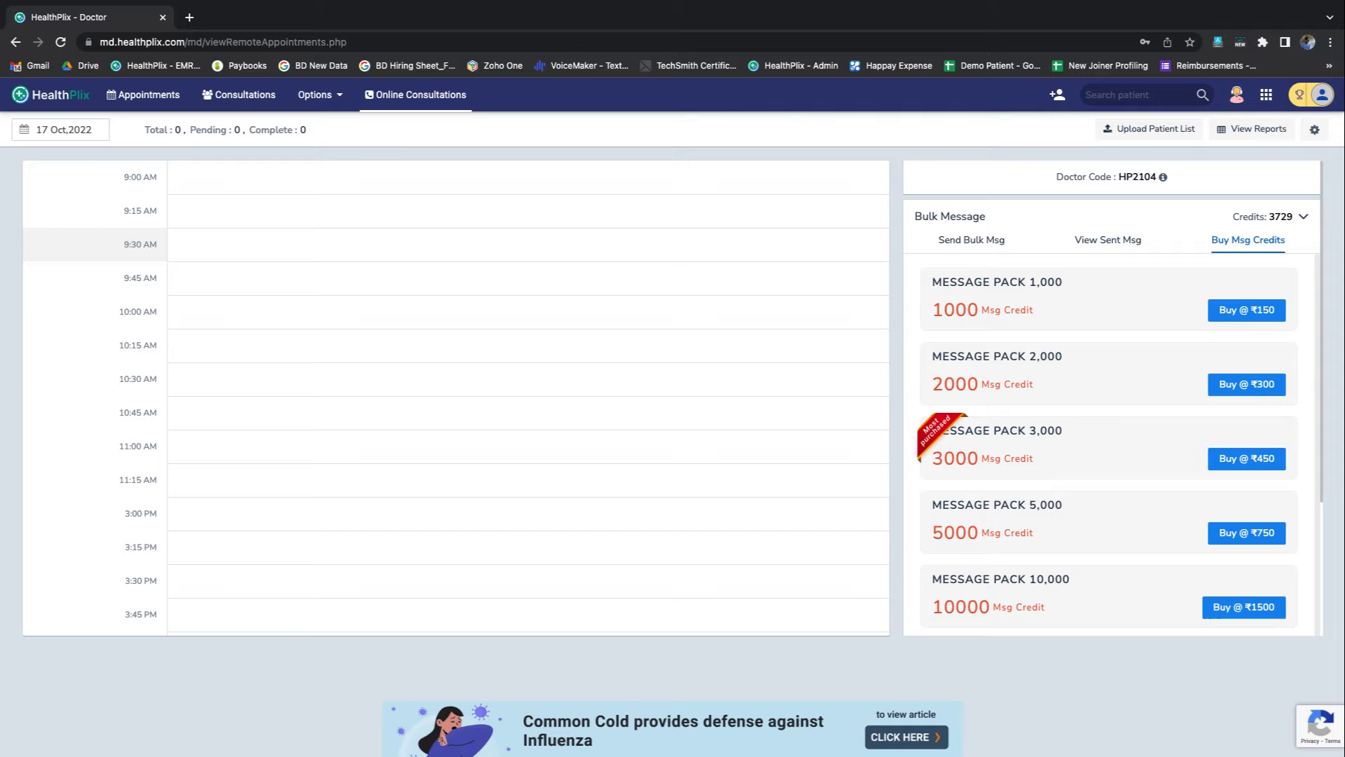
pyautogui.moveTo(414, 94)
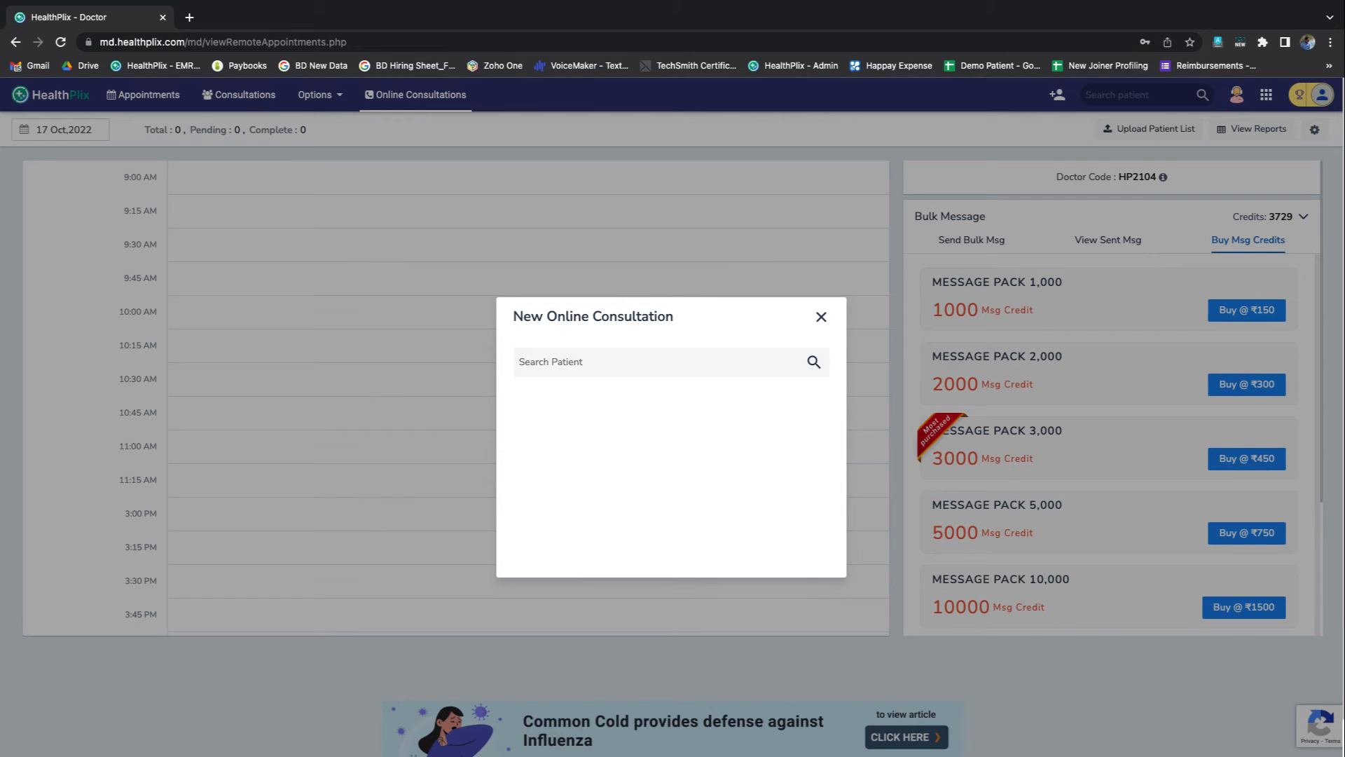
# Book a 9:45 AM online consultation for Aniruddh at ₹1000 paid via GOOGLE PAY
pyautogui.write('aniru')
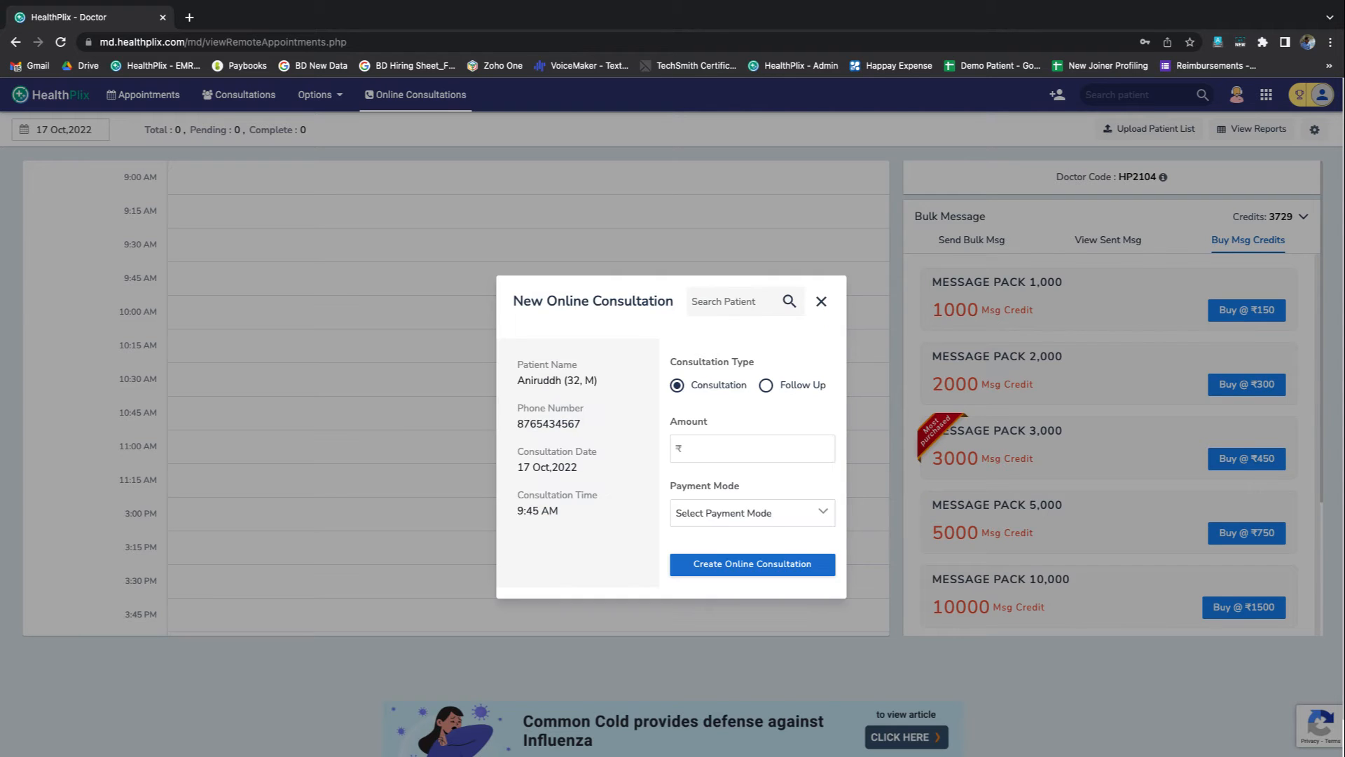
pyautogui.write('1000')
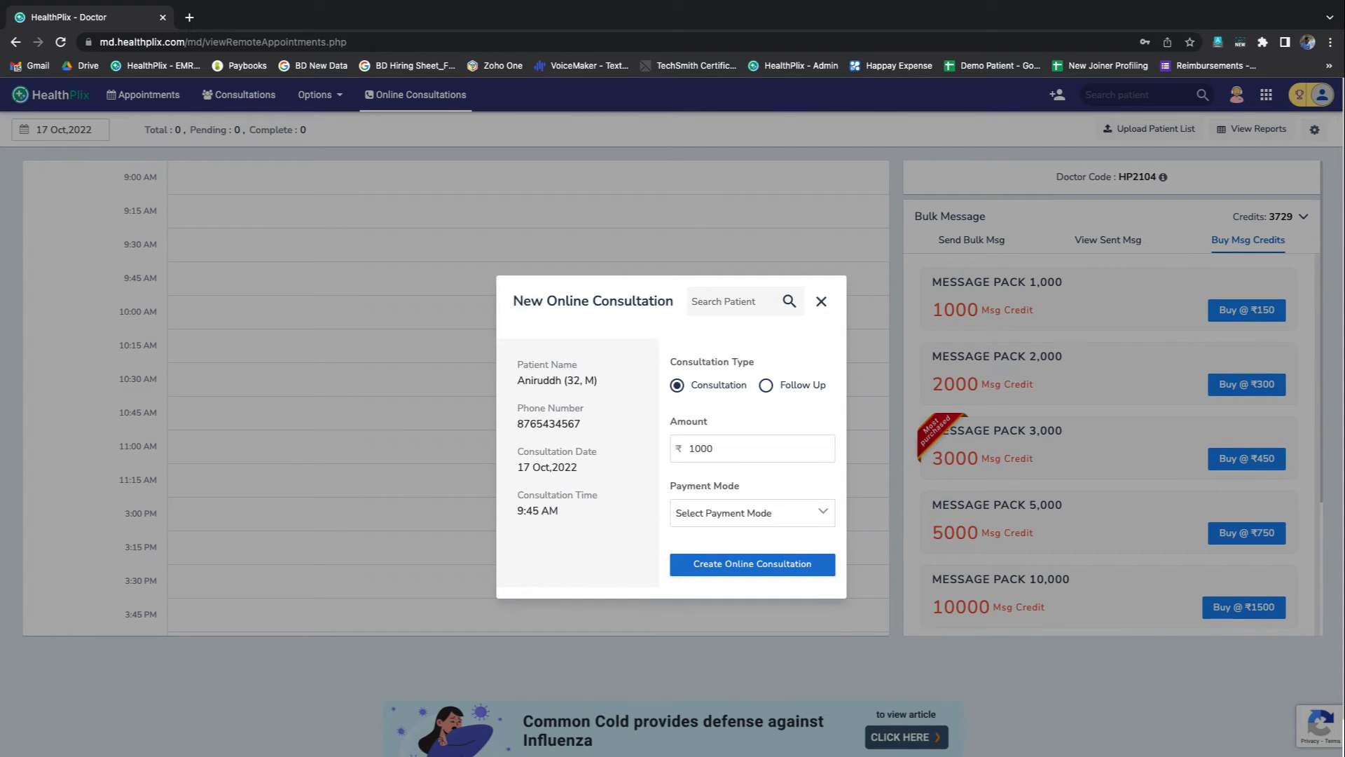
pyautogui.click(751, 513)
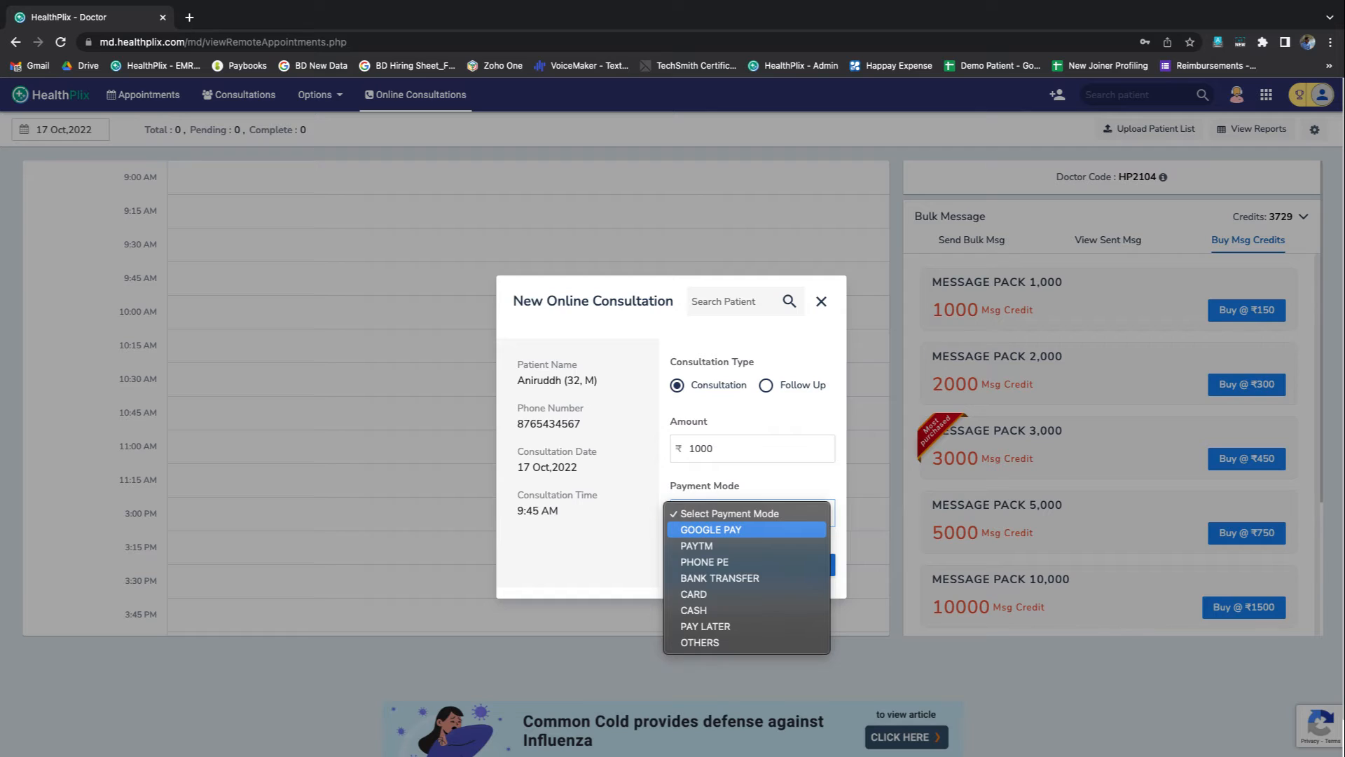
pyautogui.click(709, 530)
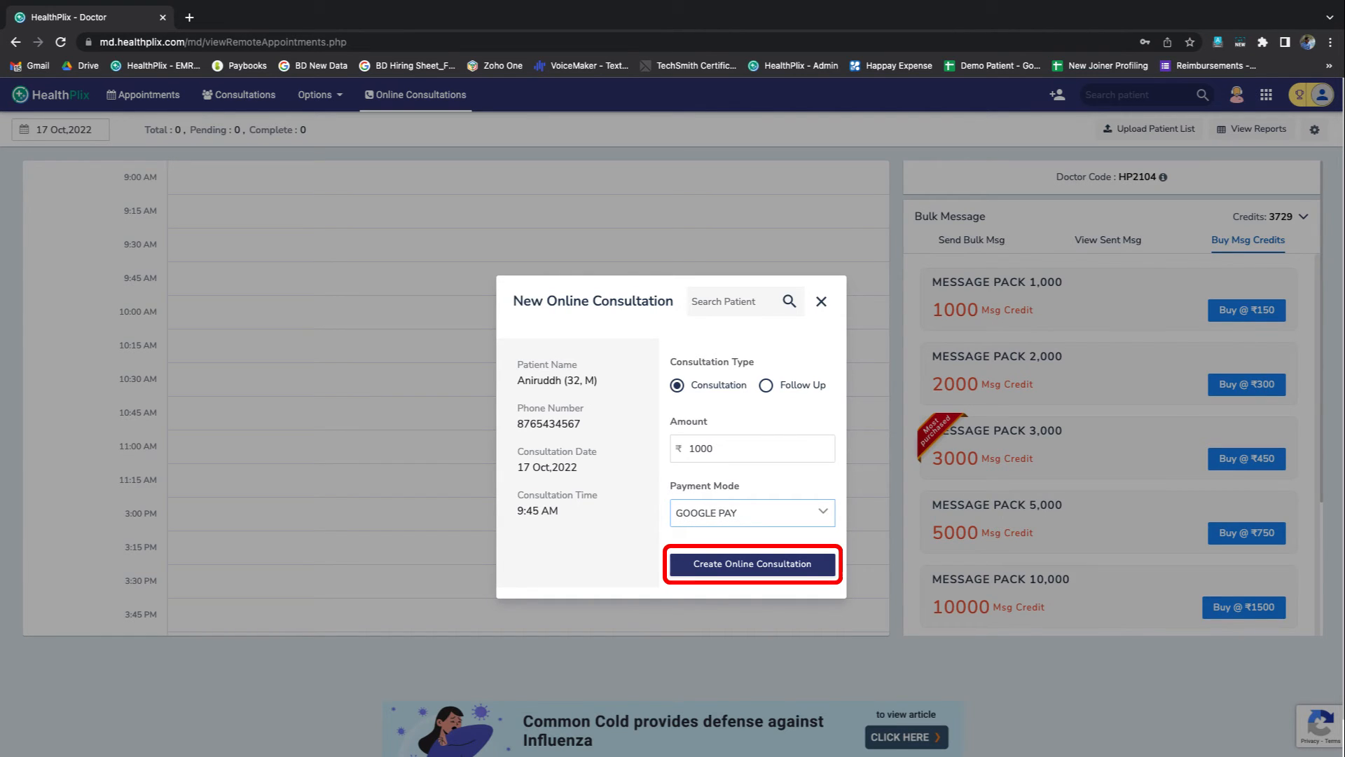
pyautogui.click(751, 563)
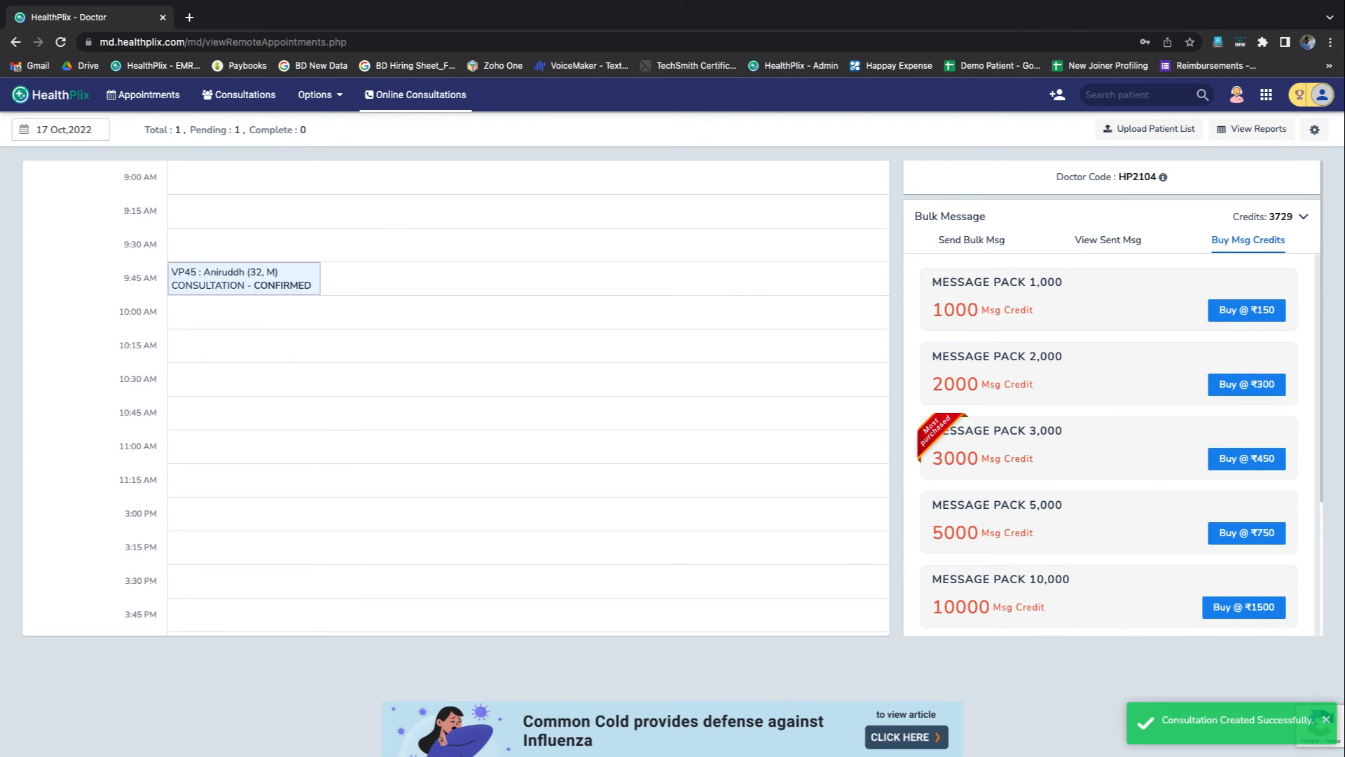
pyautogui.click(243, 278)
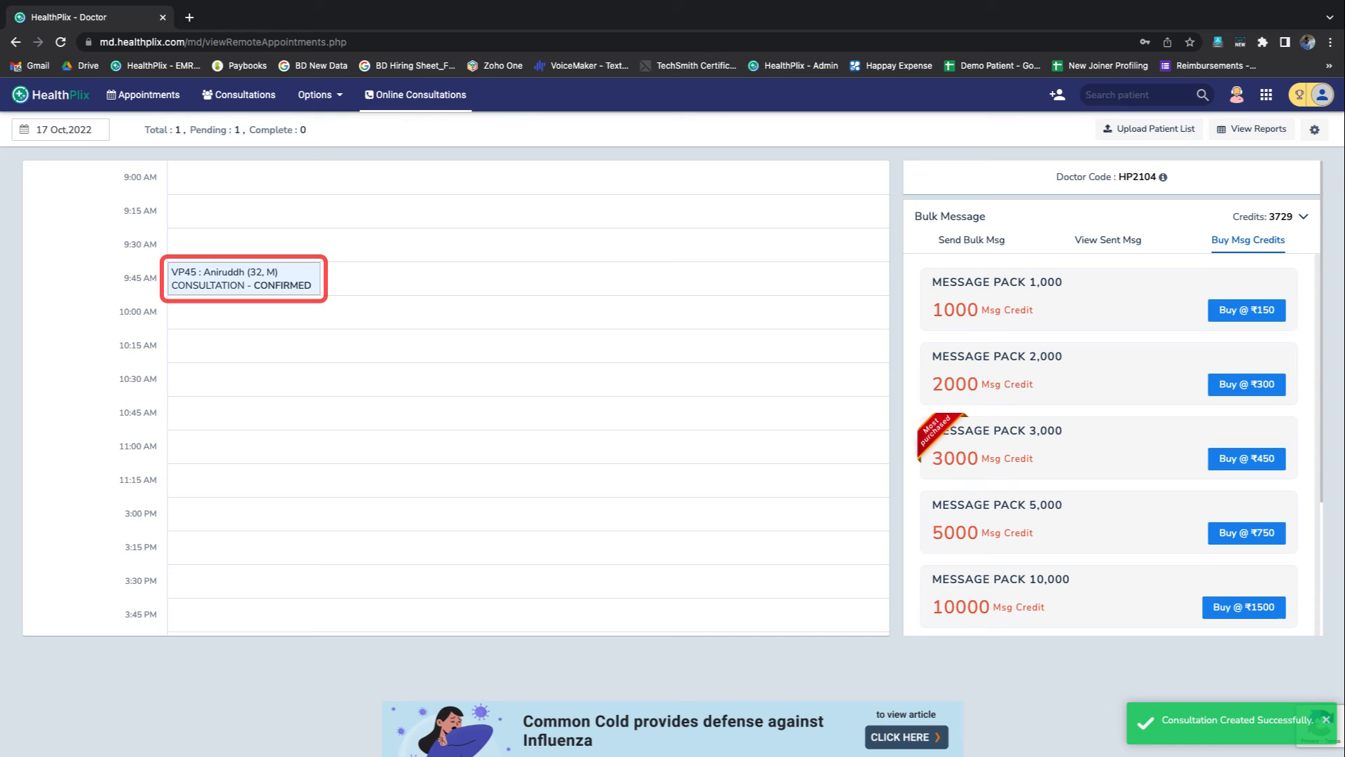
pyautogui.click(242, 277)
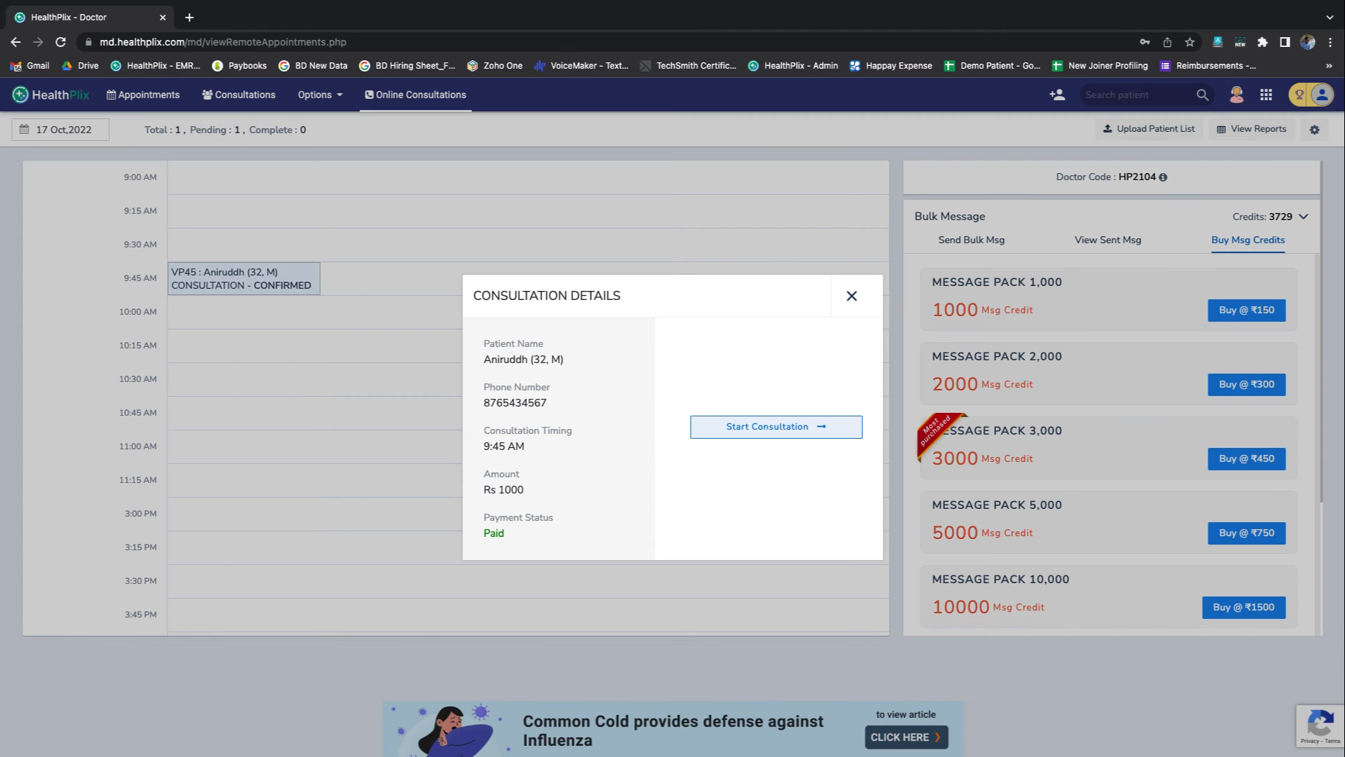